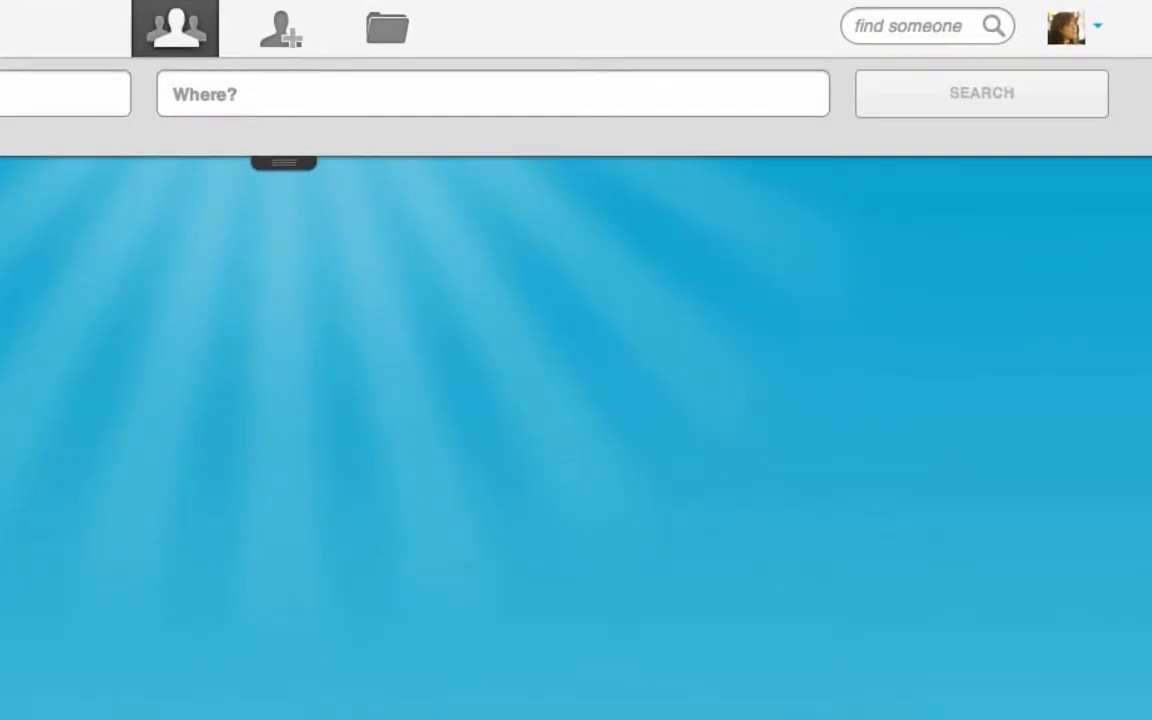
Step: Translate the people search page into Spanish via the account menu's language list
{"action": "left_click", "coordinate": [1072, 26]}
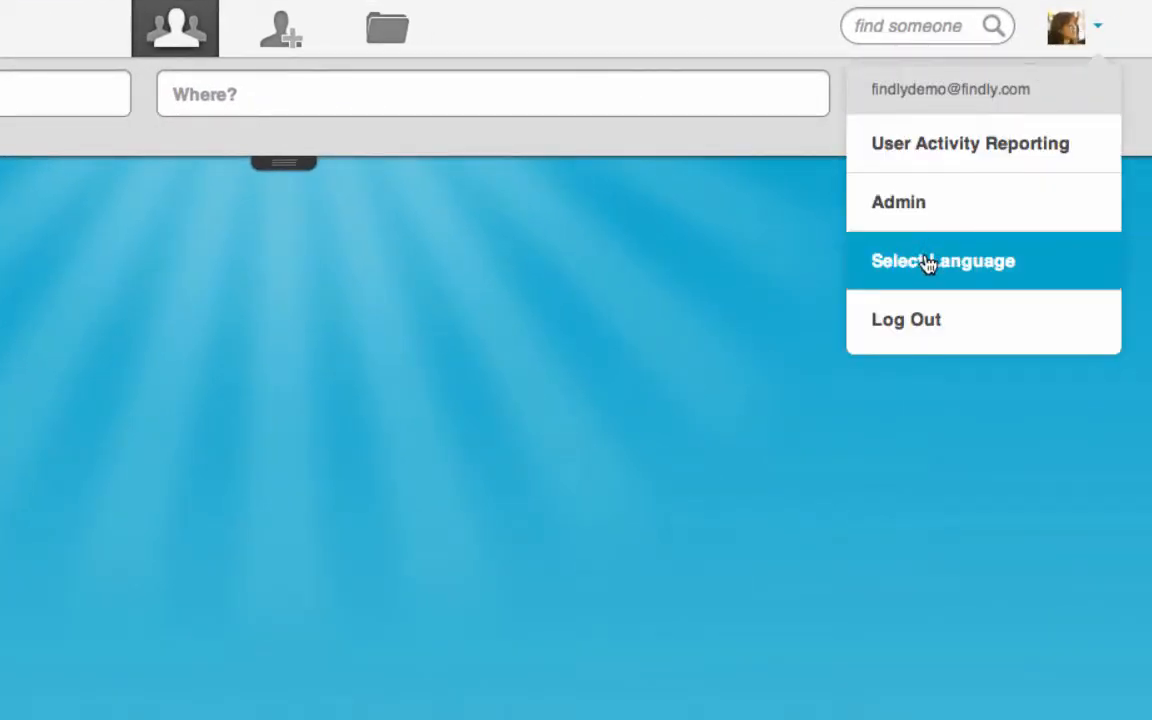
{"action": "left_click", "coordinate": [941, 260]}
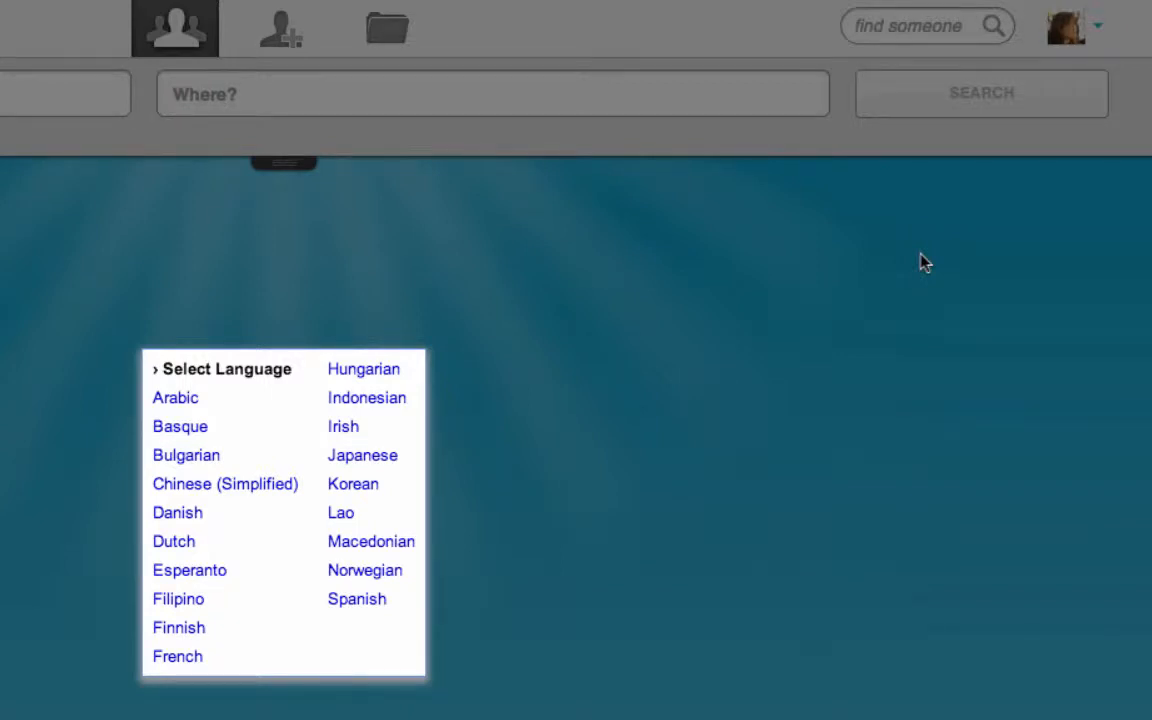
{"action": "mouse_move", "coordinate": [505, 495]}
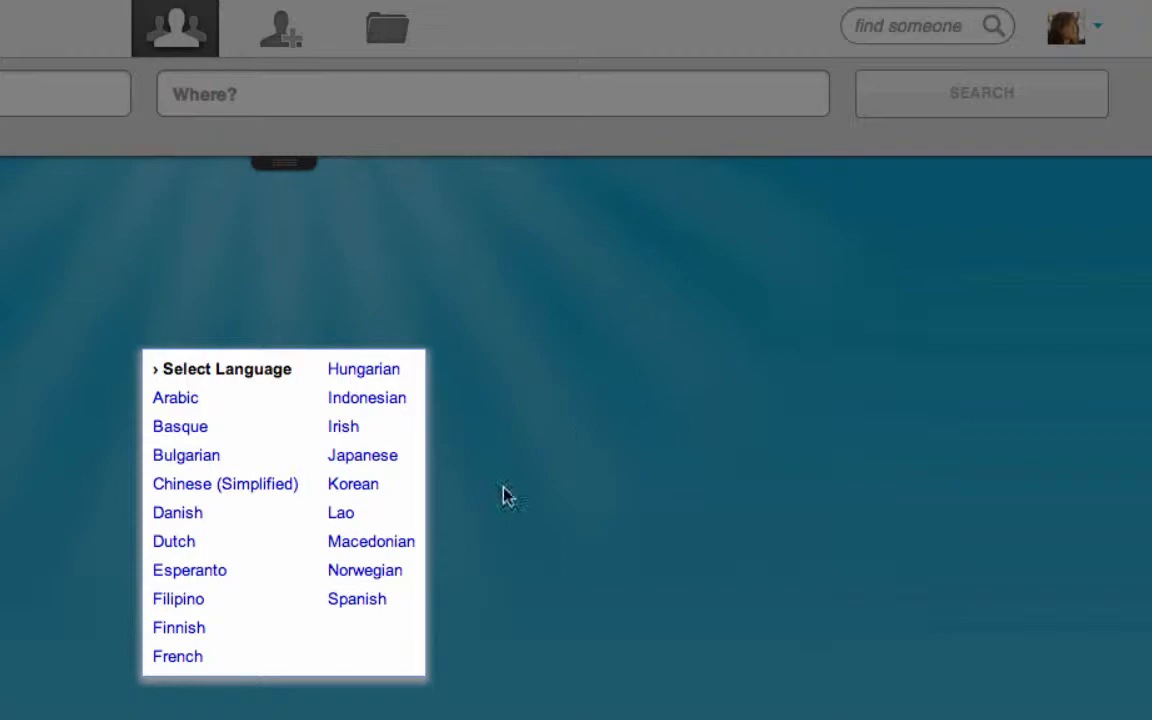
{"action": "left_click", "coordinate": [357, 598]}
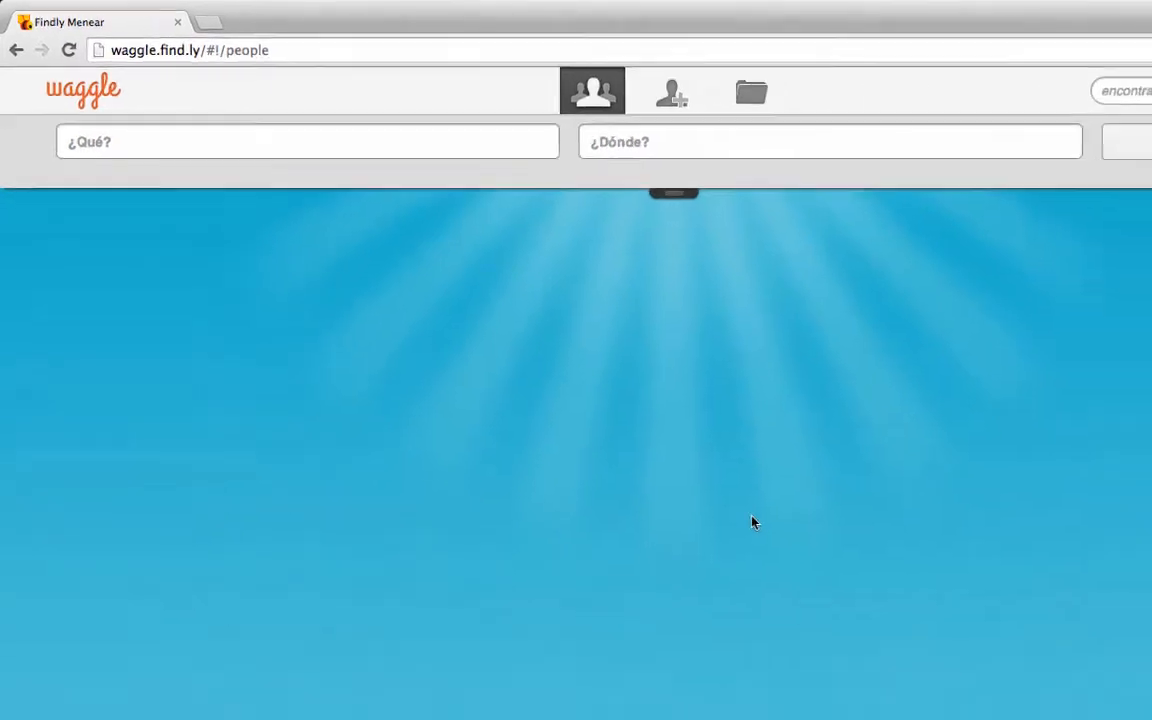
Step: Go to the manual profile creation page and reopen the translation language list
{"action": "left_click", "coordinate": [672, 92]}
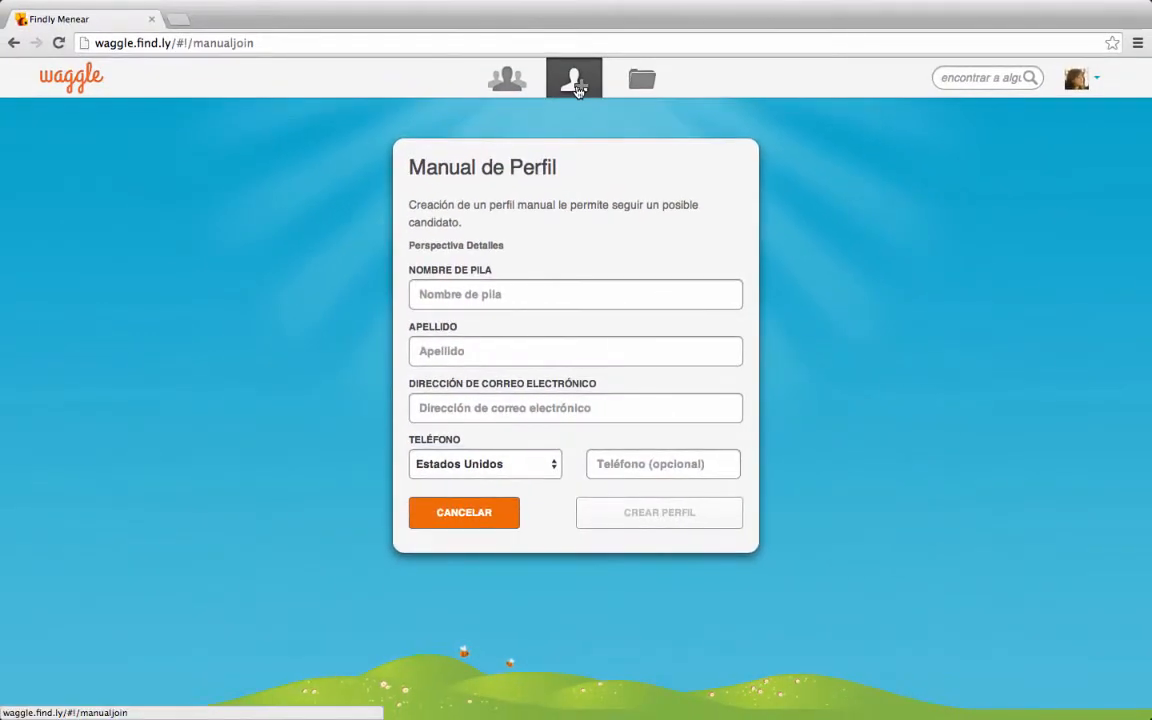
{"action": "left_click", "coordinate": [1078, 78]}
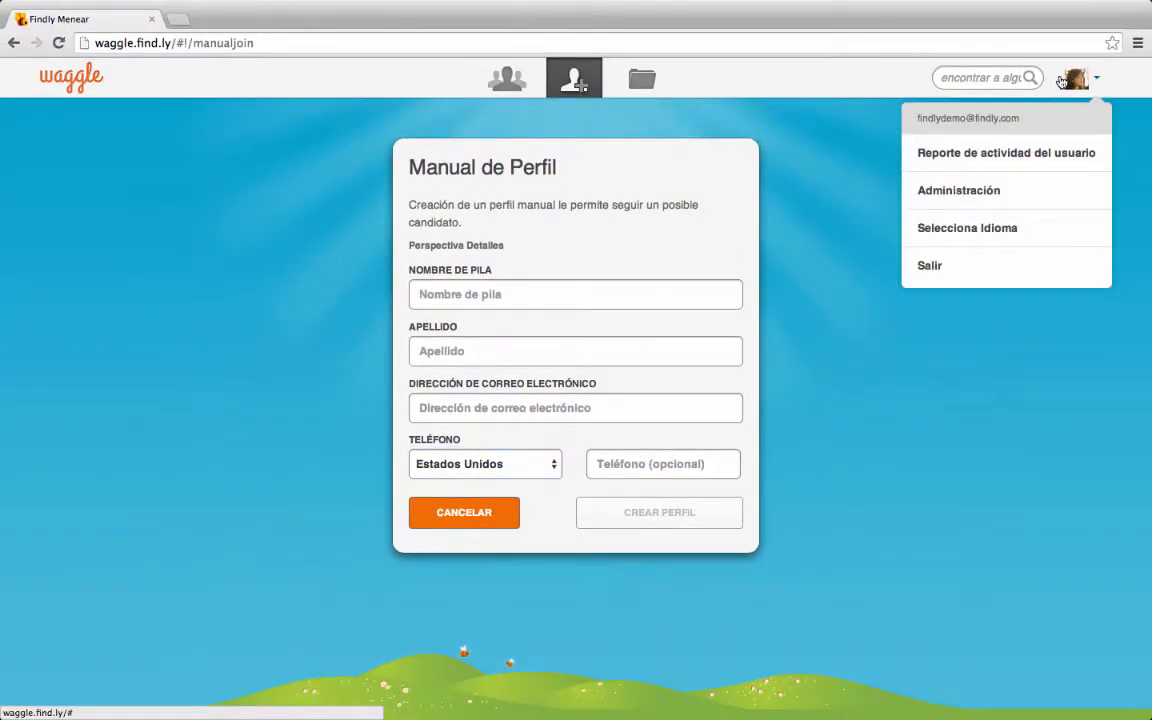
{"action": "left_click", "coordinate": [967, 227]}
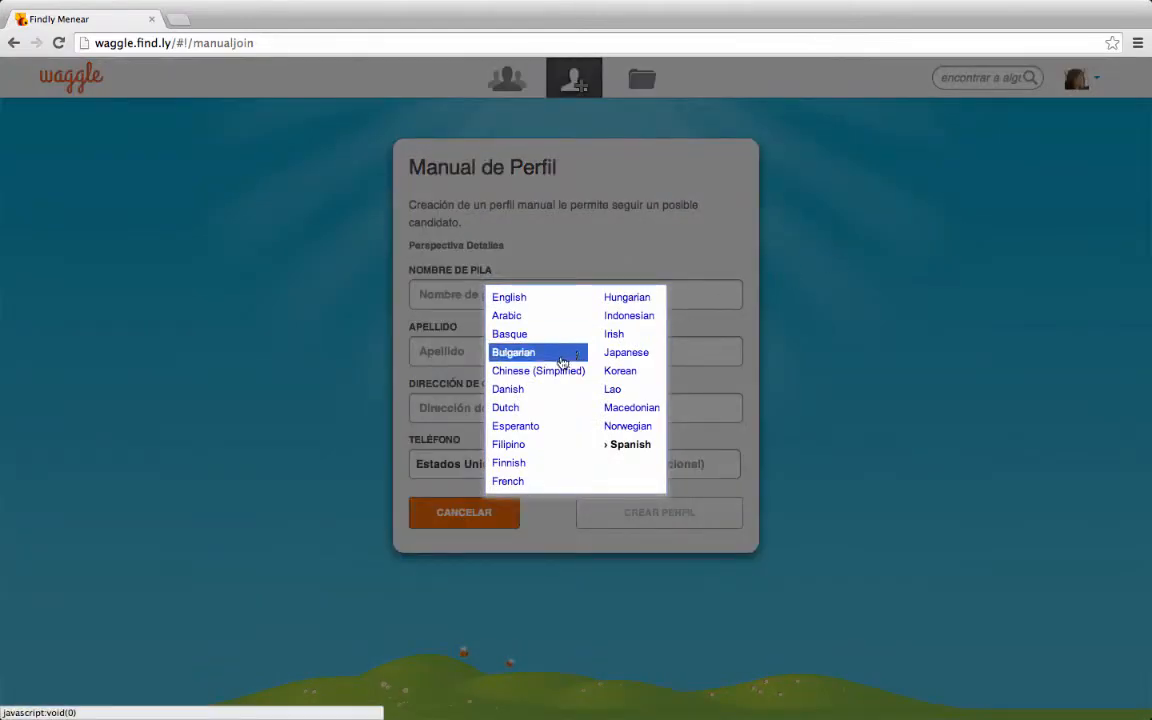
Step: Switch the site to Chinese (Simplified) and go to the people search page
{"action": "left_click", "coordinate": [538, 370]}
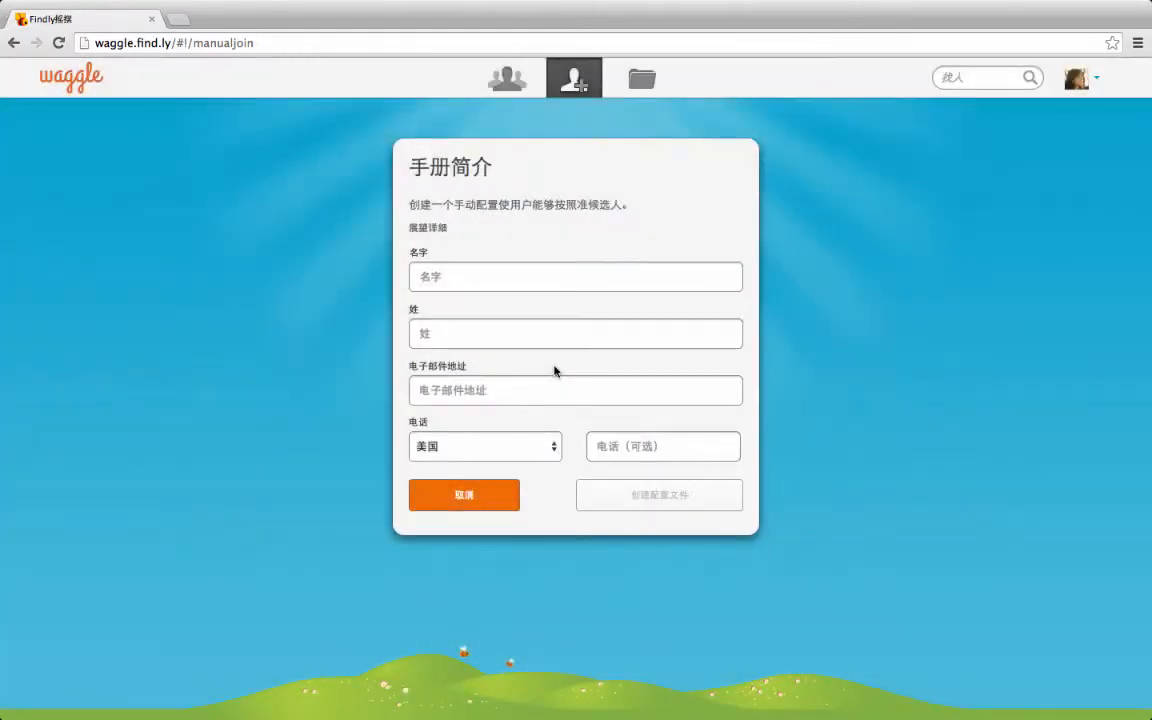
{"action": "left_click", "coordinate": [507, 78]}
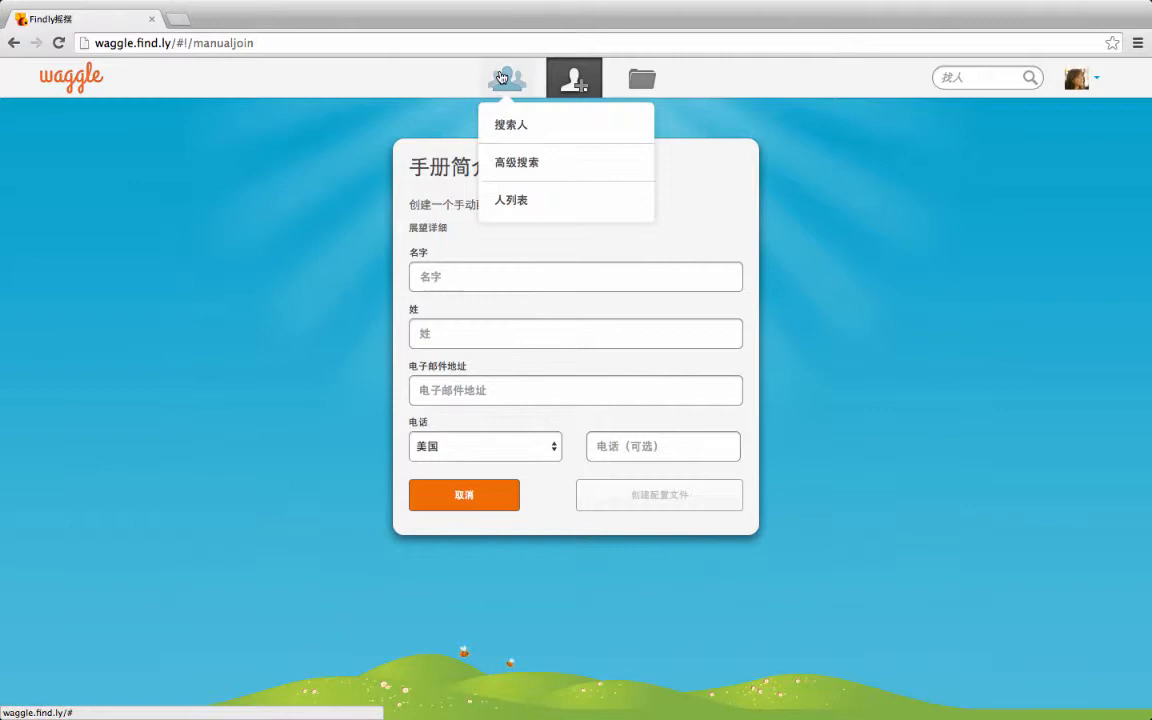
{"action": "left_click", "coordinate": [510, 124]}
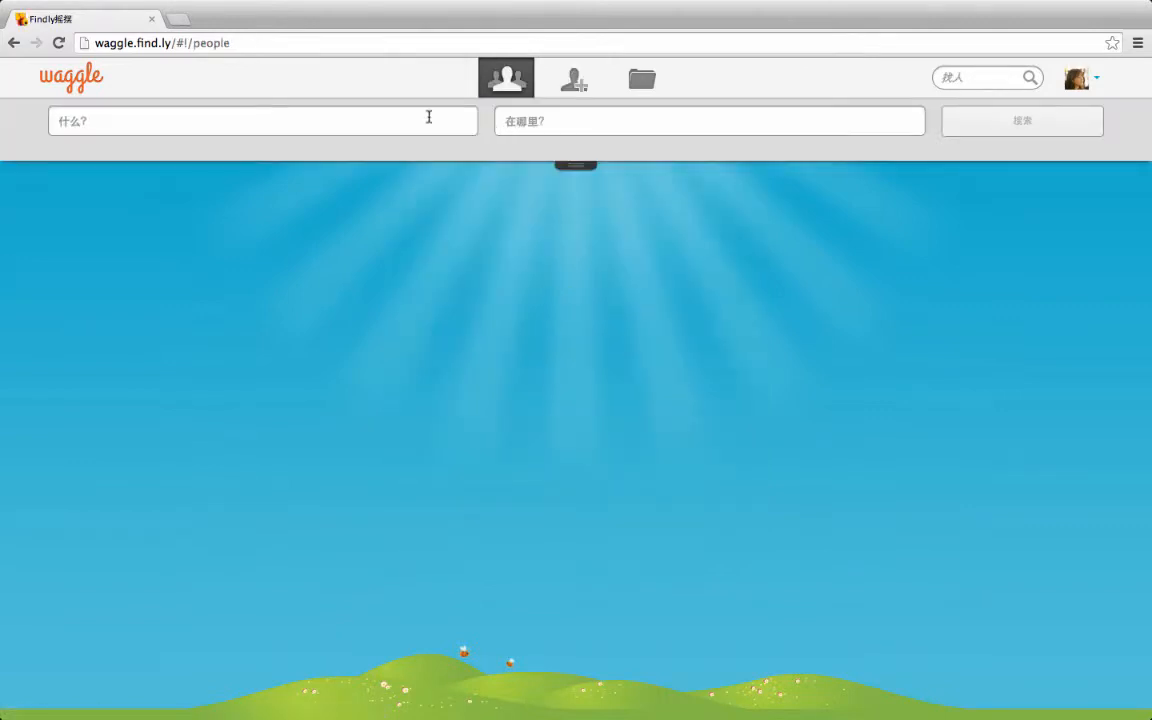
Step: Search for 'sales' people in 'Boston, MA, United States'
{"action": "type", "text": "sales"}
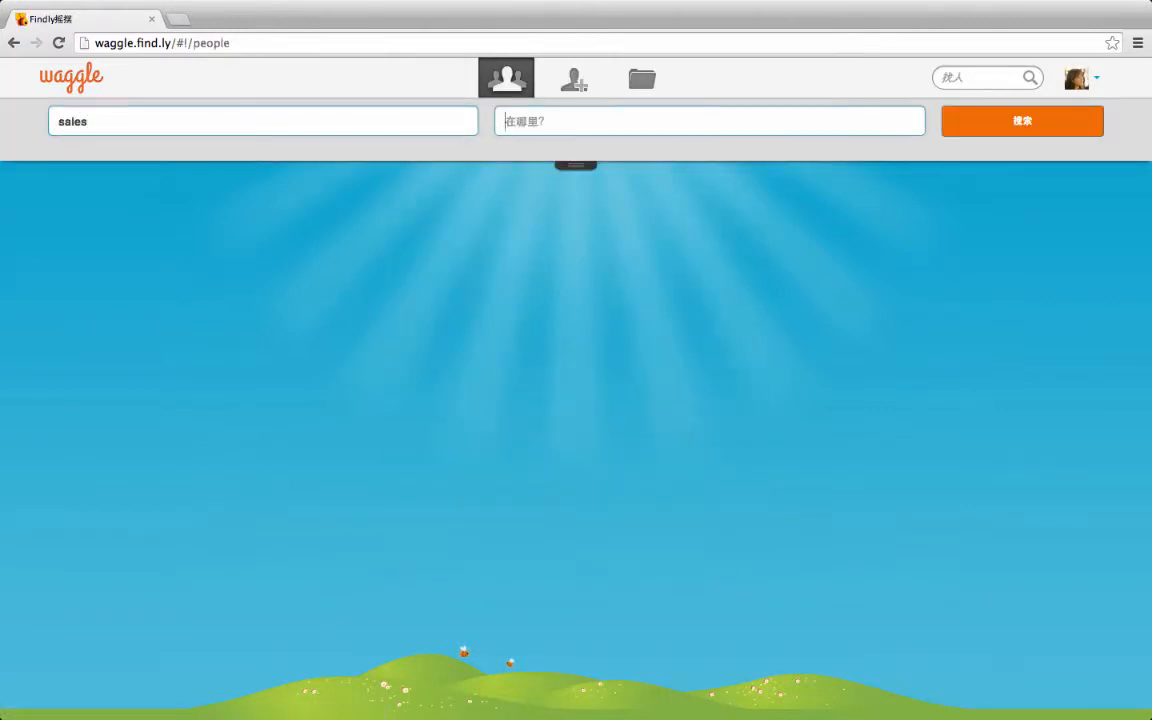
{"action": "type", "text": "Boston, MA, United States"}
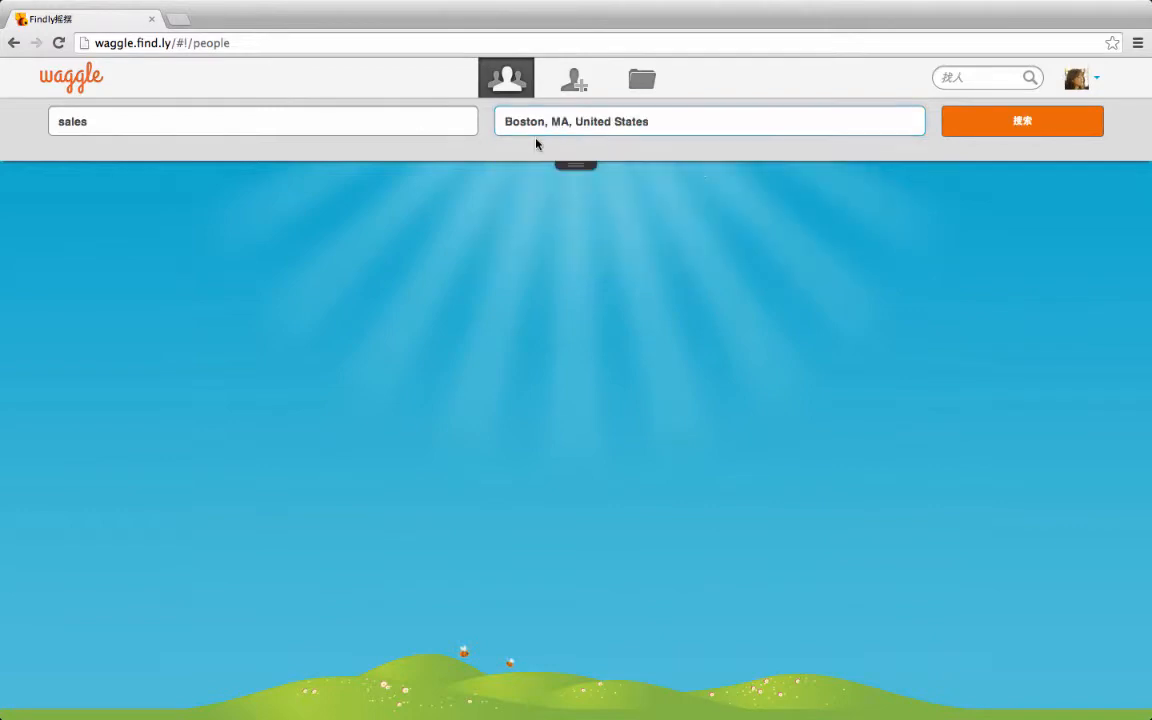
{"action": "left_click", "coordinate": [1021, 120]}
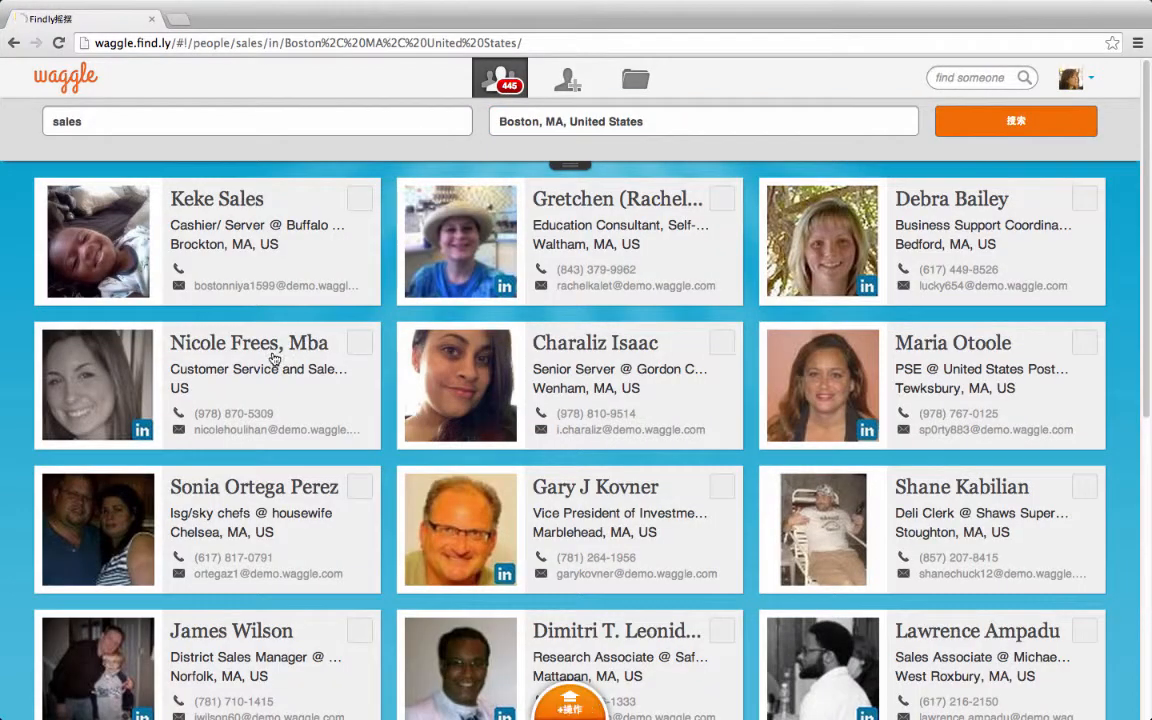
{"action": "left_click", "coordinate": [248, 342]}
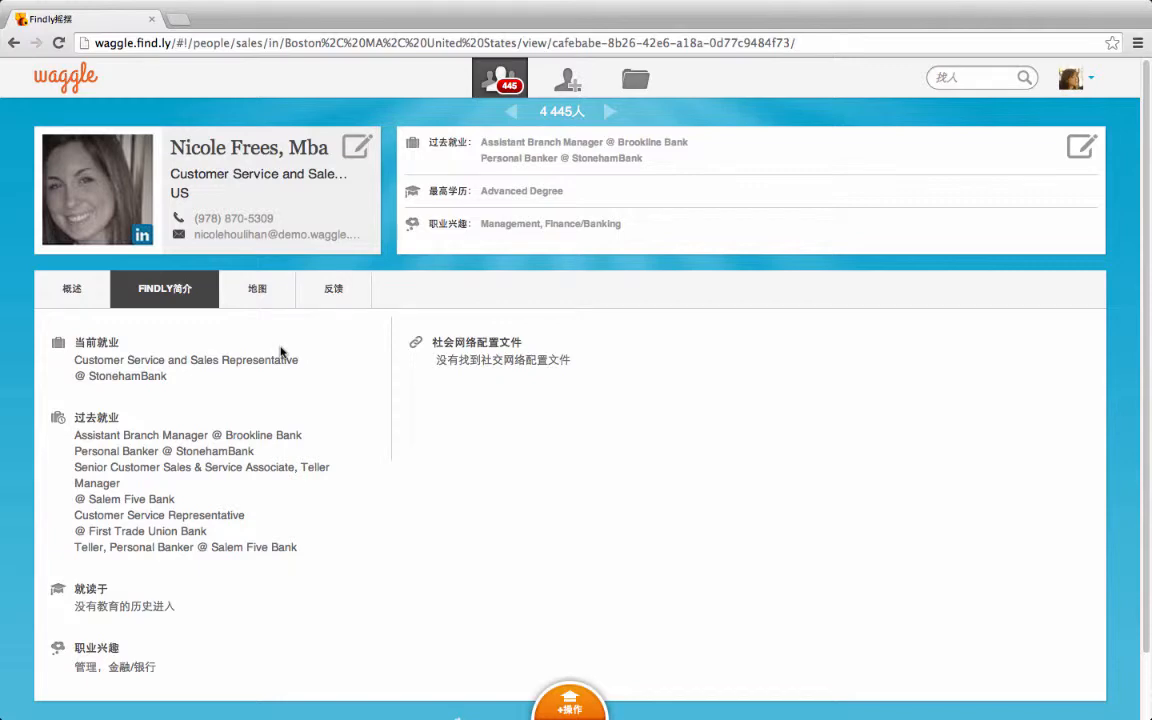
{"action": "mouse_move", "coordinate": [291, 353]}
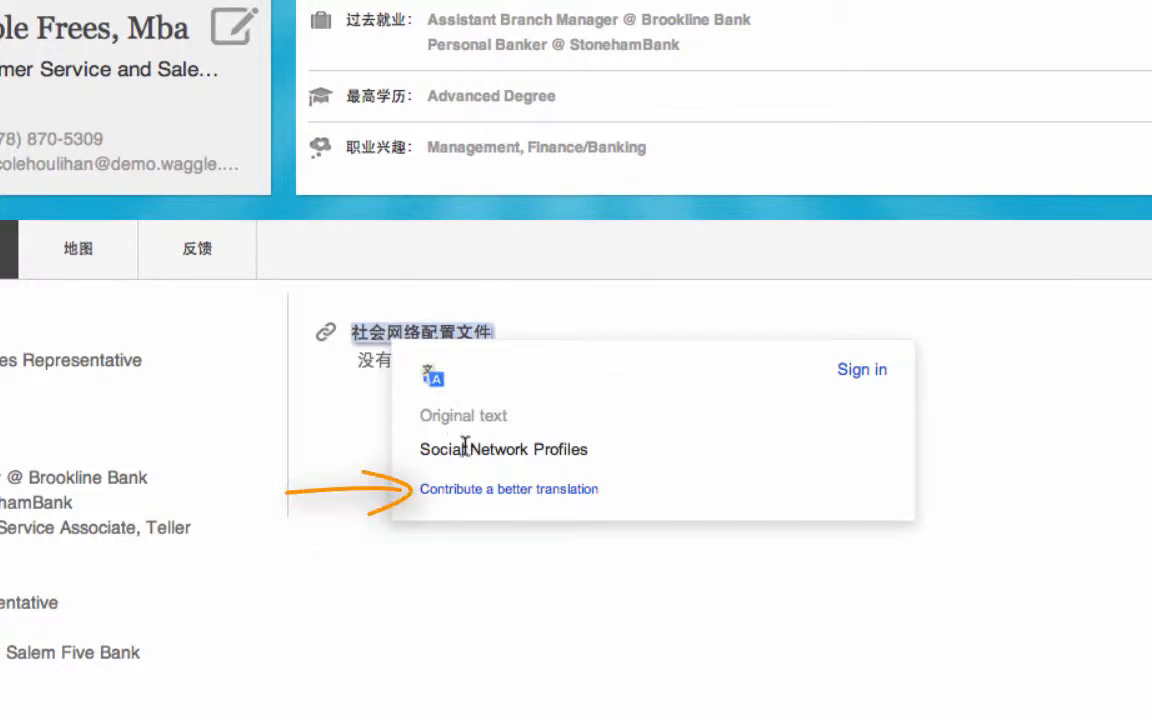
Step: Review alternative Chinese translations for the Social Network heading, then discard the suggestion
{"action": "left_click", "coordinate": [509, 489]}
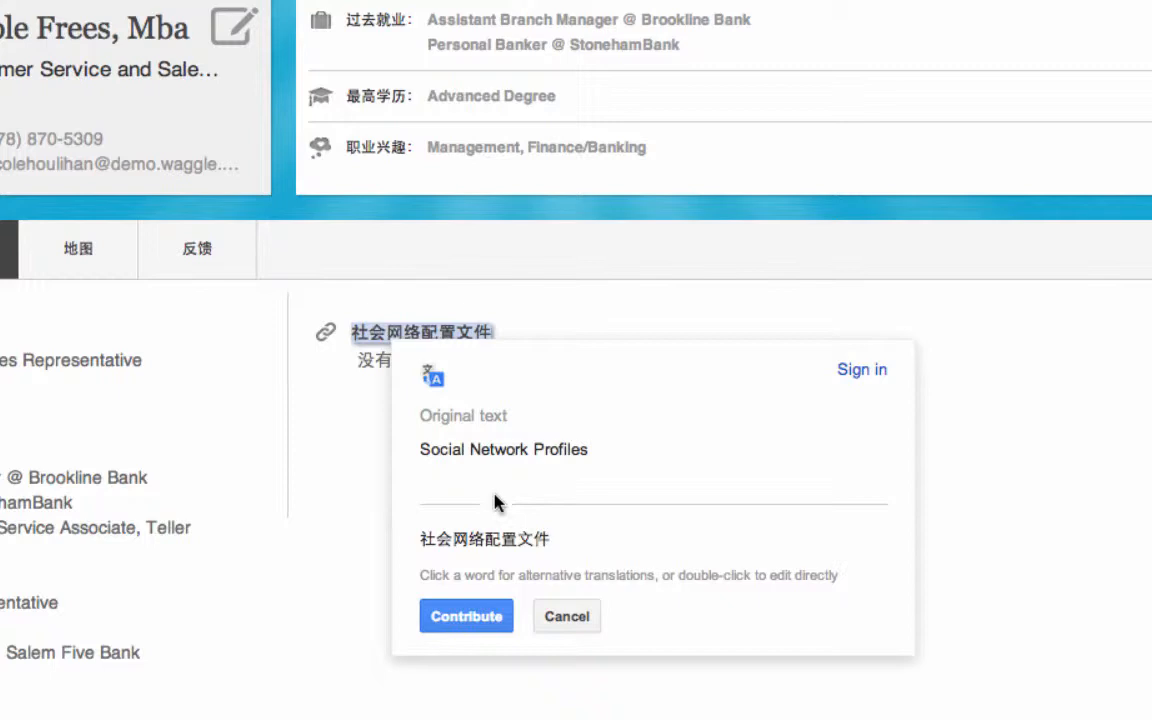
{"action": "left_click", "coordinate": [455, 539]}
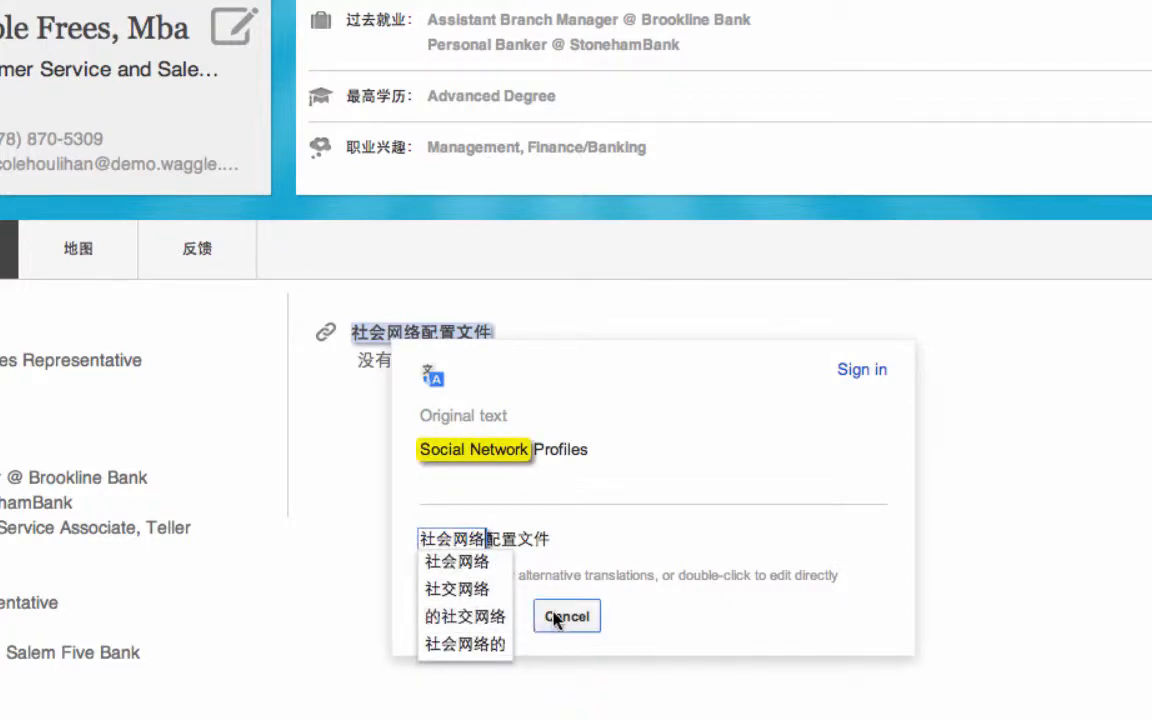
{"action": "left_click", "coordinate": [566, 615]}
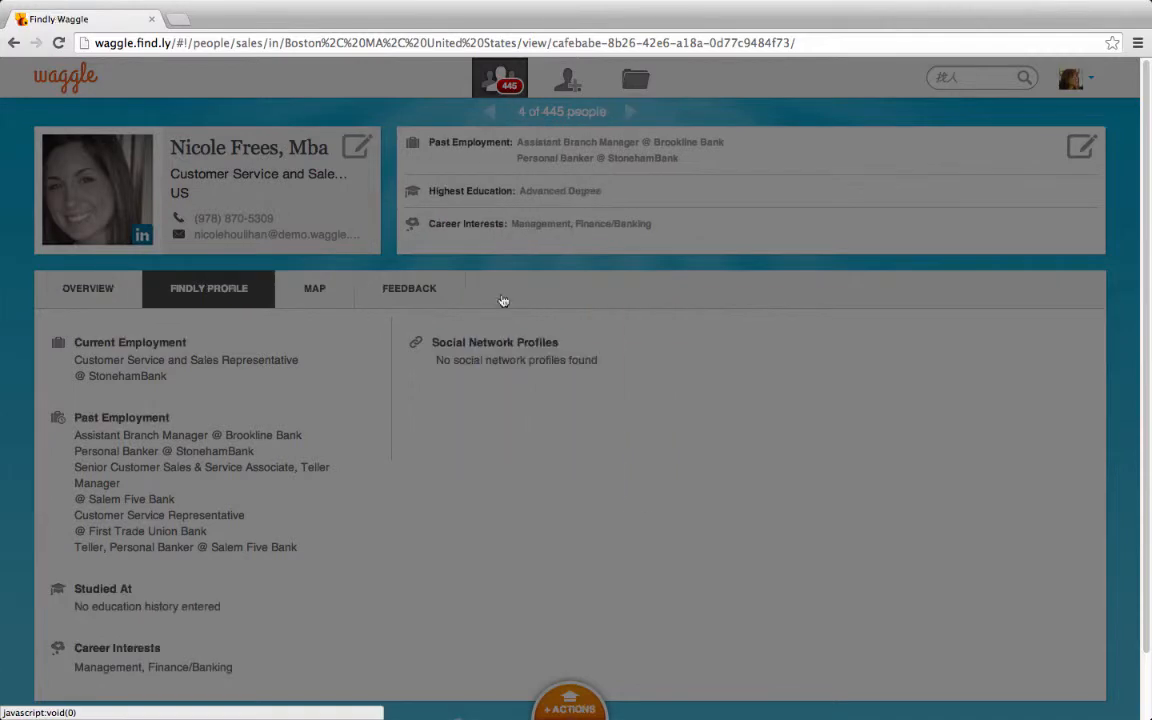
Step: Go to the admin area's Settings tab showing Google Translation Settings
{"action": "left_click", "coordinate": [1070, 78]}
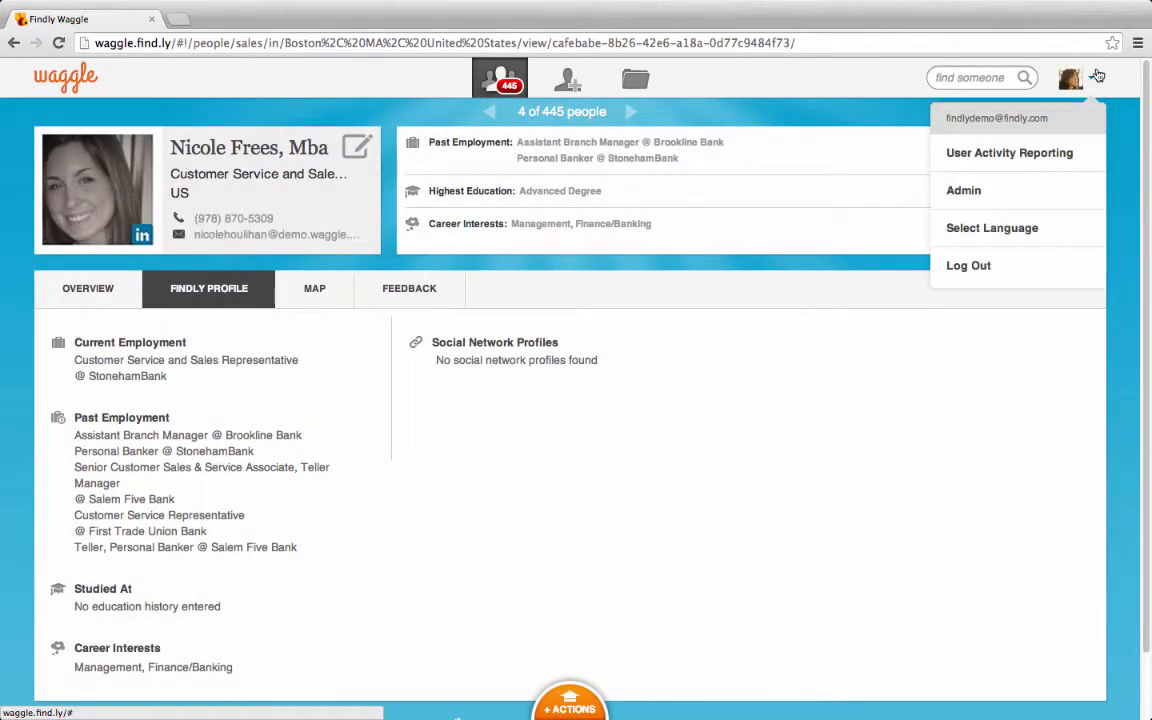
{"action": "left_click", "coordinate": [963, 190]}
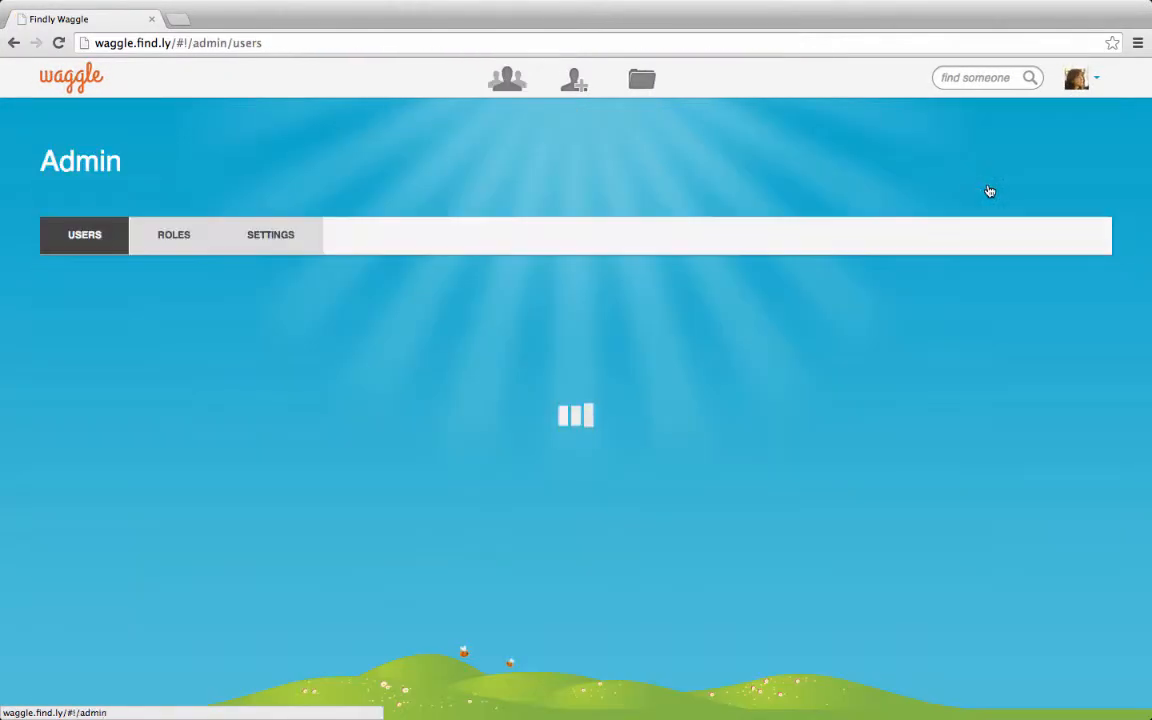
{"action": "left_click", "coordinate": [265, 234]}
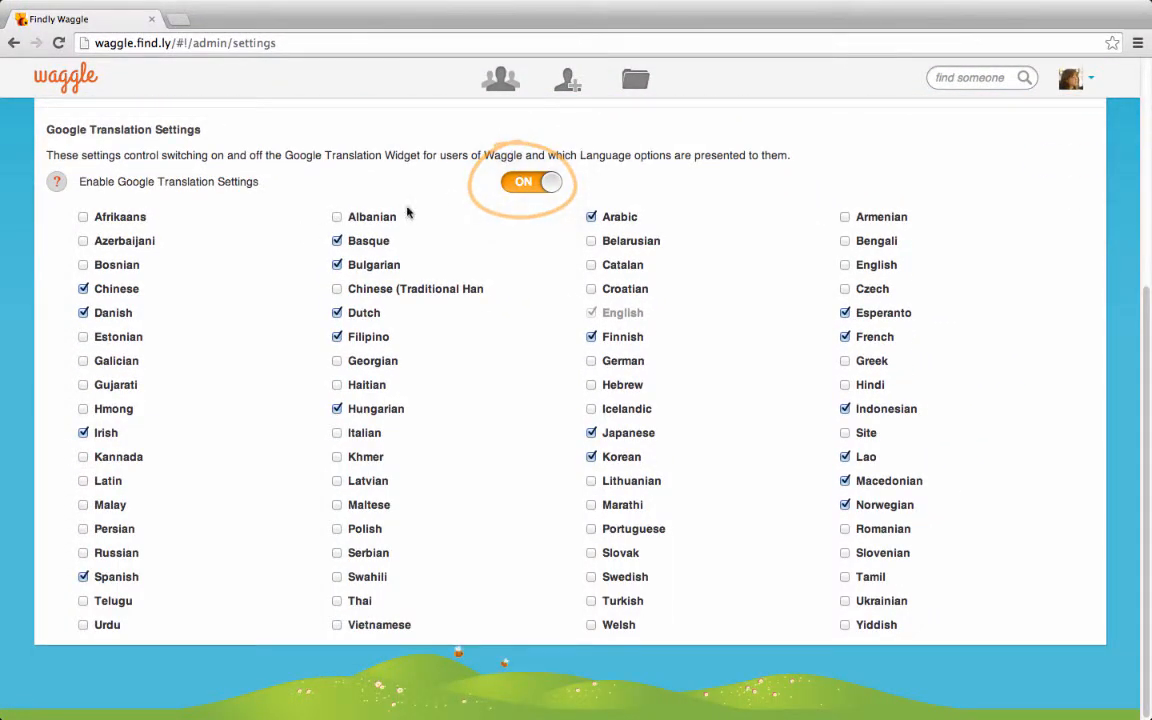
Step: Enable the Google translation widget, tick Afrikaans and Russian, and save the settings
{"action": "left_click", "coordinate": [523, 181]}
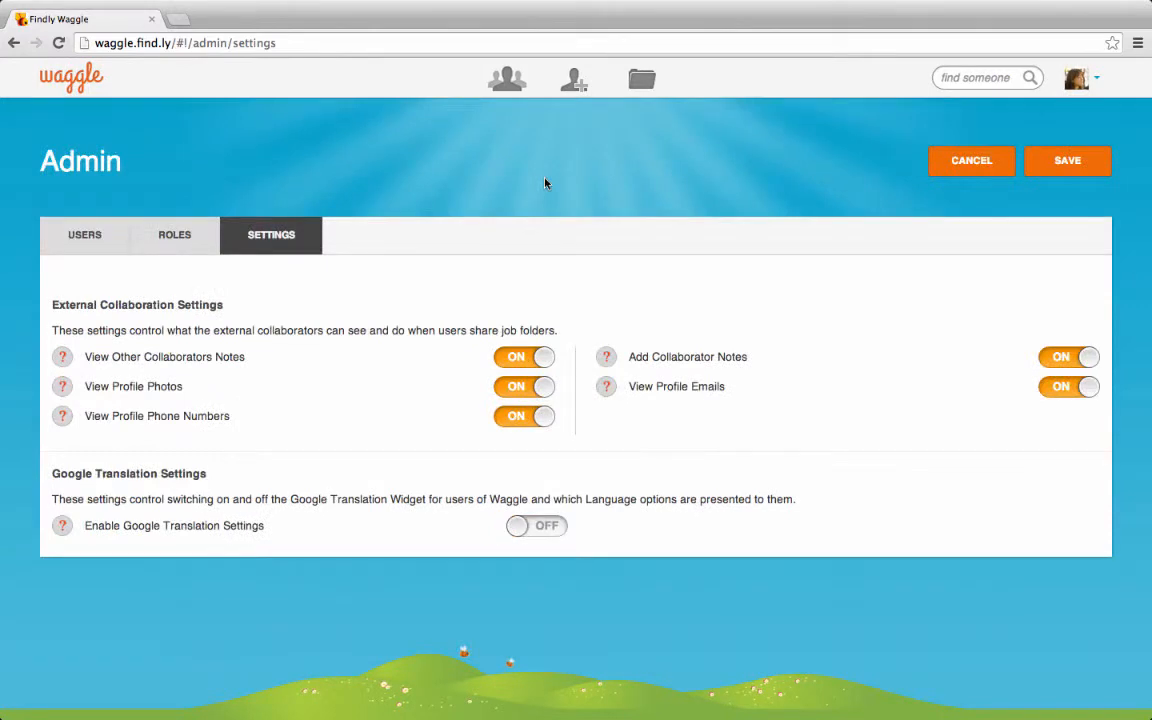
{"action": "left_click", "coordinate": [536, 525]}
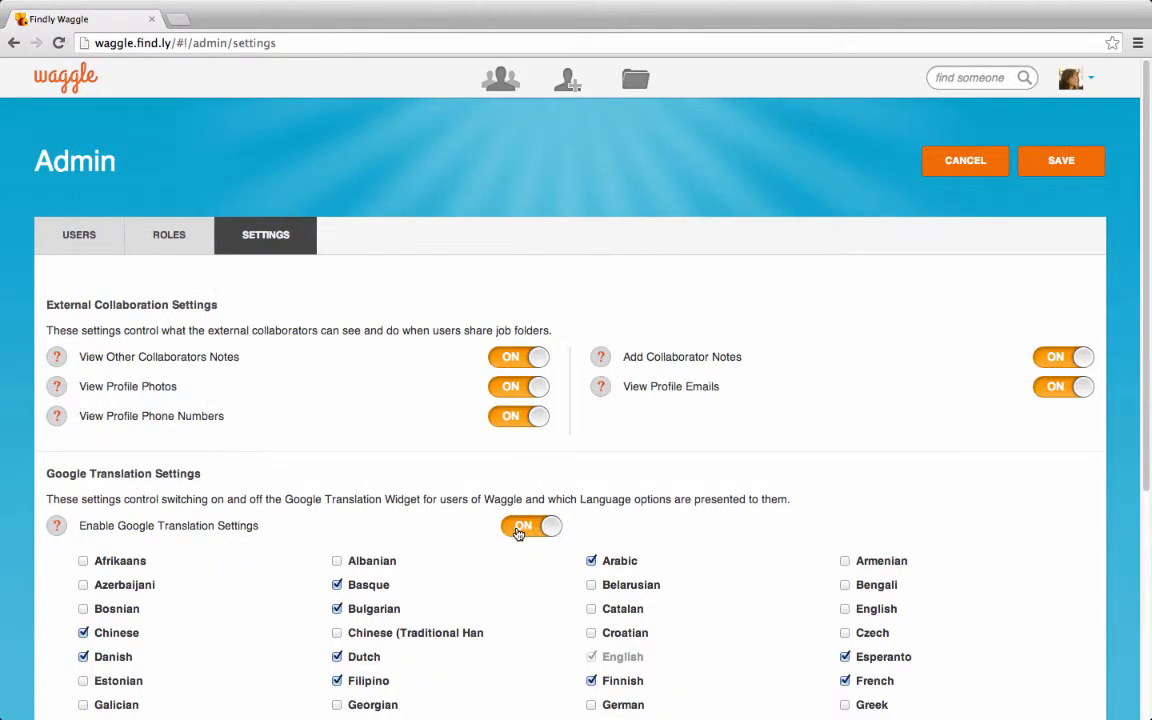
{"action": "scroll", "scroll_direction": "down", "scroll_amount": 3}
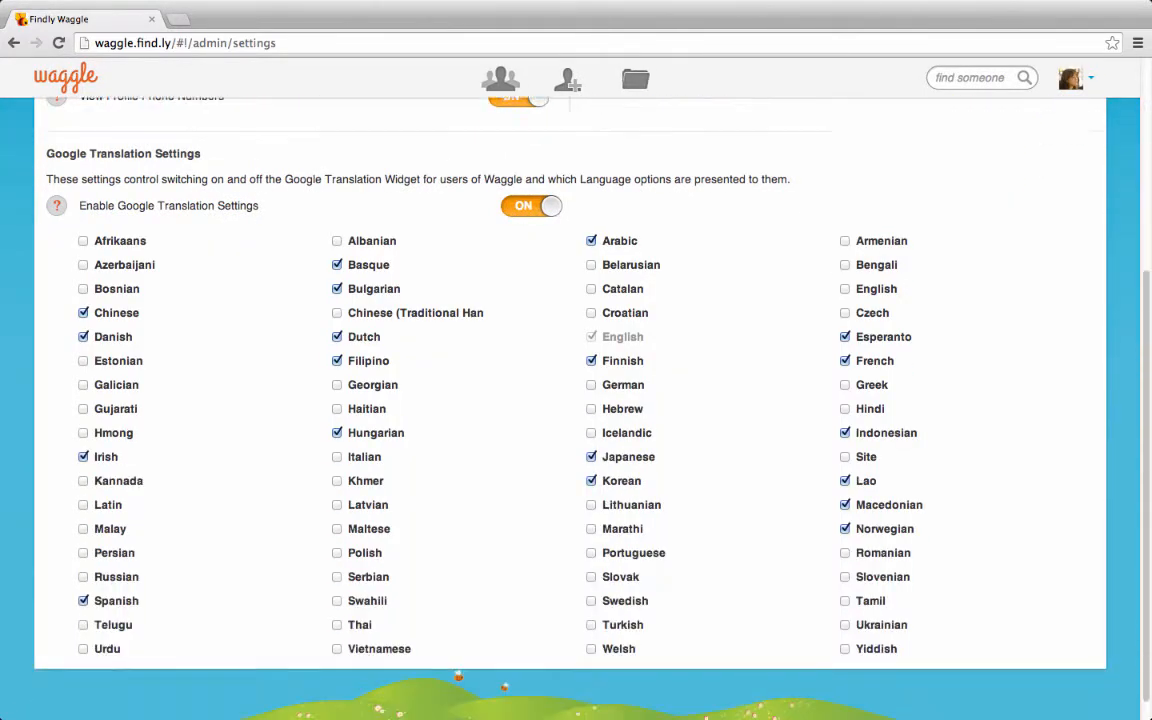
{"action": "scroll", "scroll_direction": "up", "scroll_amount": 3}
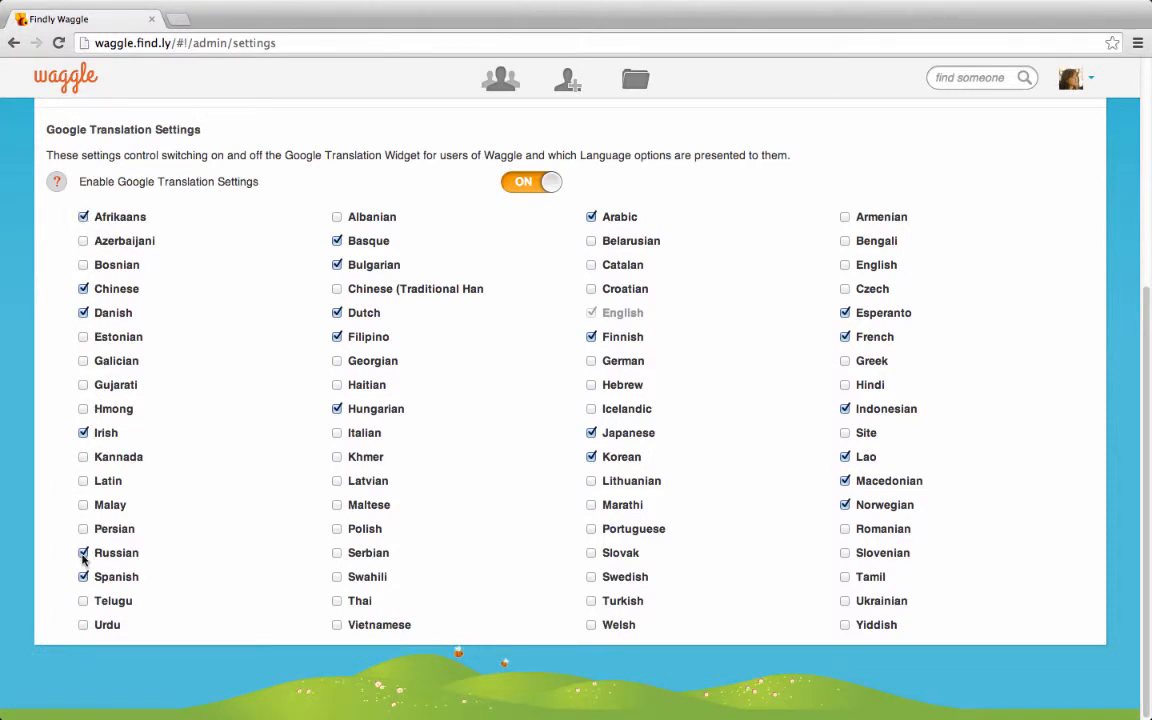
{"action": "scroll", "scroll_direction": "up", "scroll_amount": 3}
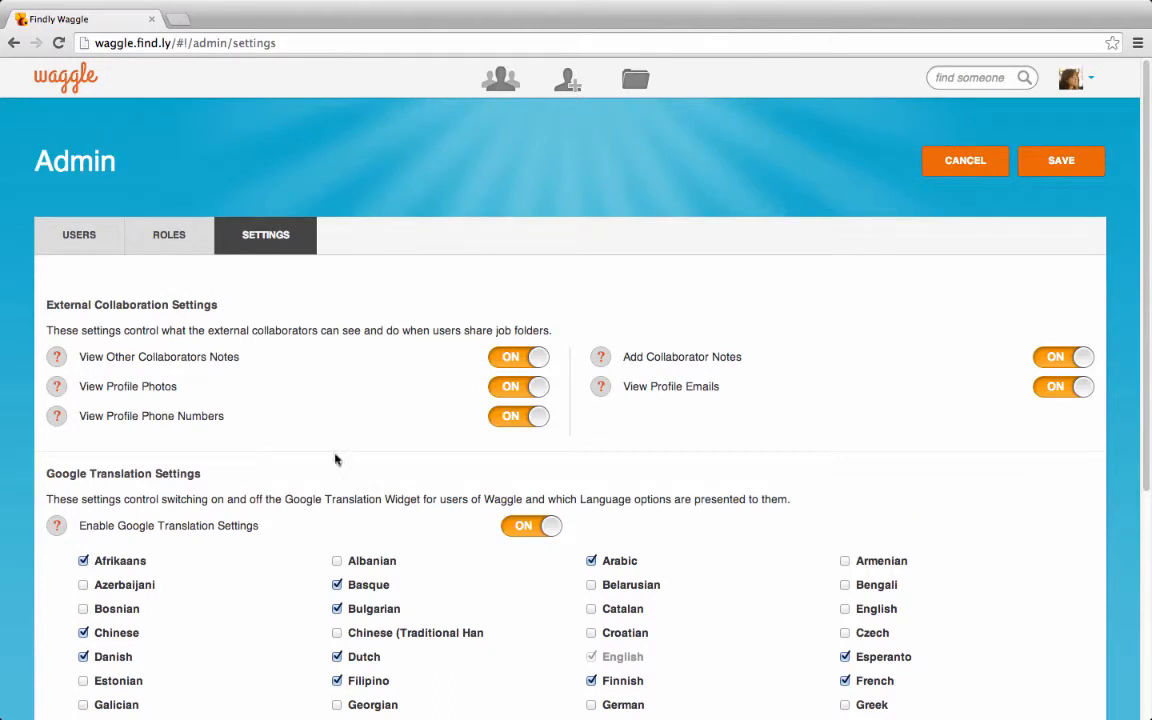
{"action": "left_click", "coordinate": [1060, 160]}
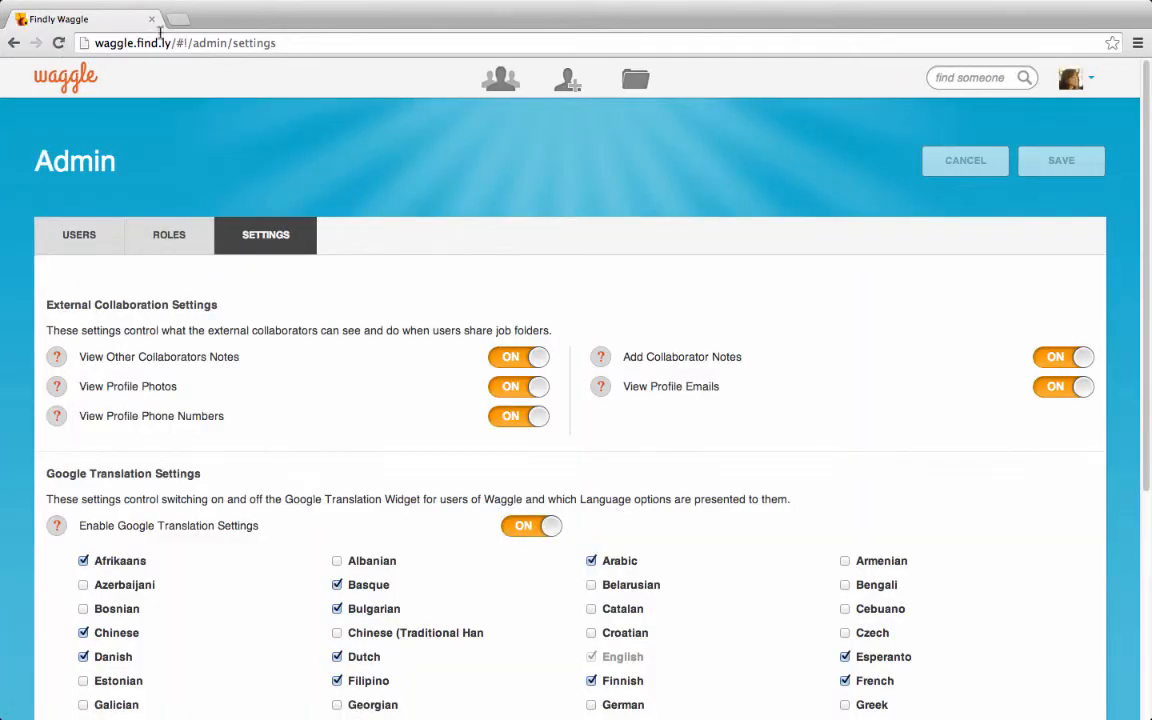
Step: Reopen the translation language list to confirm the new languages appear
{"action": "left_click", "coordinate": [1075, 78]}
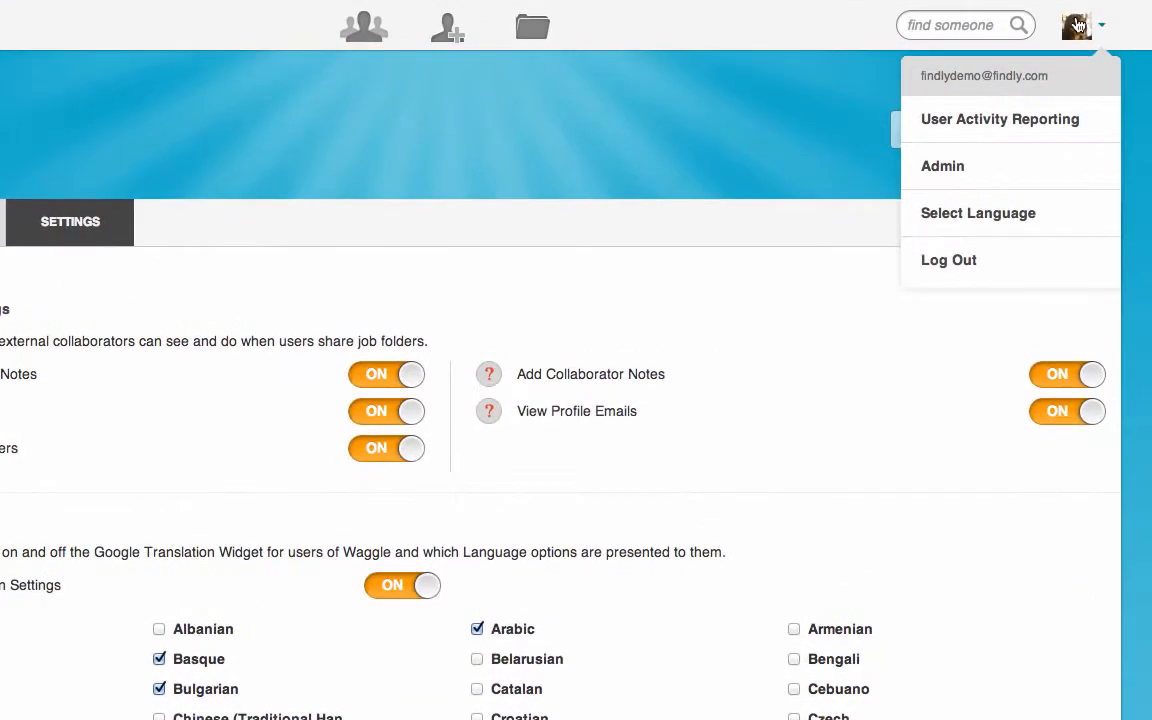
{"action": "left_click", "coordinate": [977, 212]}
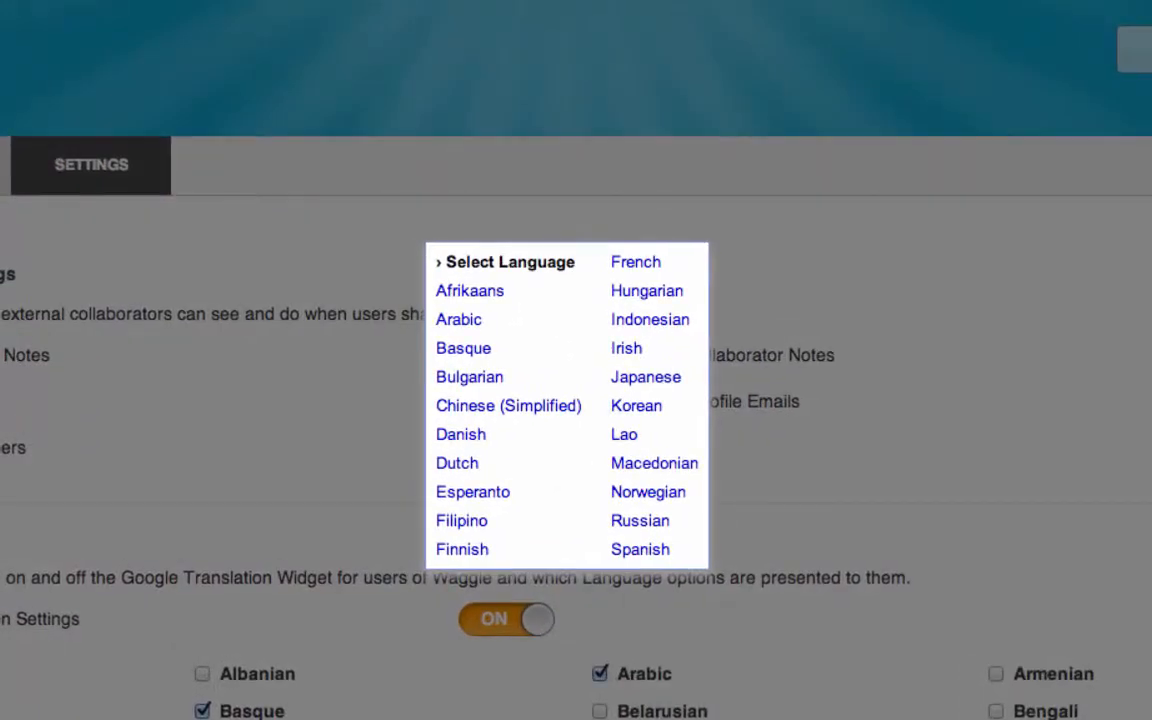